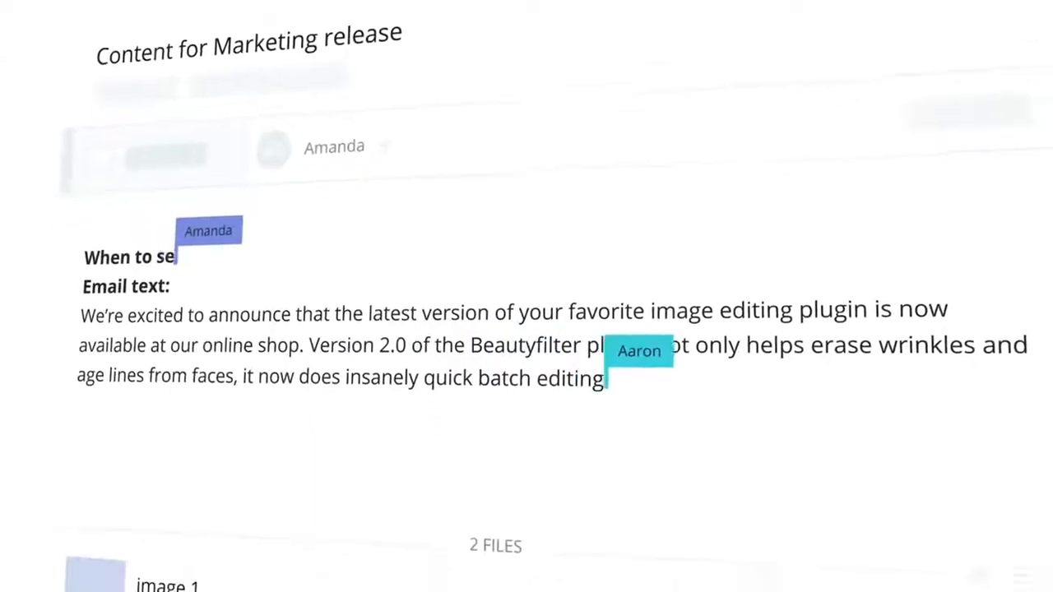
# Scroll past the Content for Marketing release description toward the Design department board
pyautogui.scroll(-3)
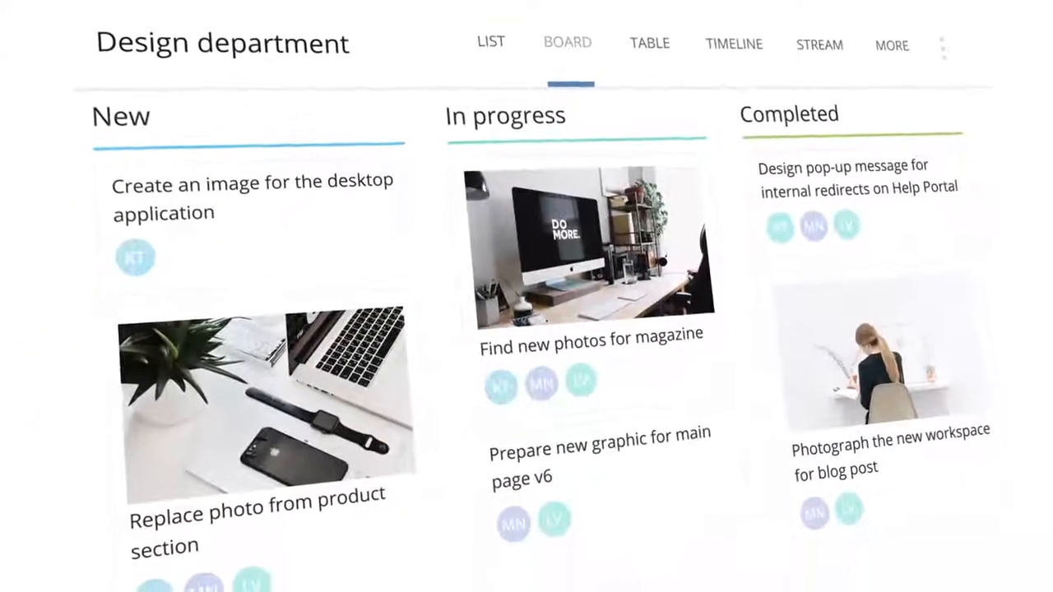
pyautogui.scroll(-3)
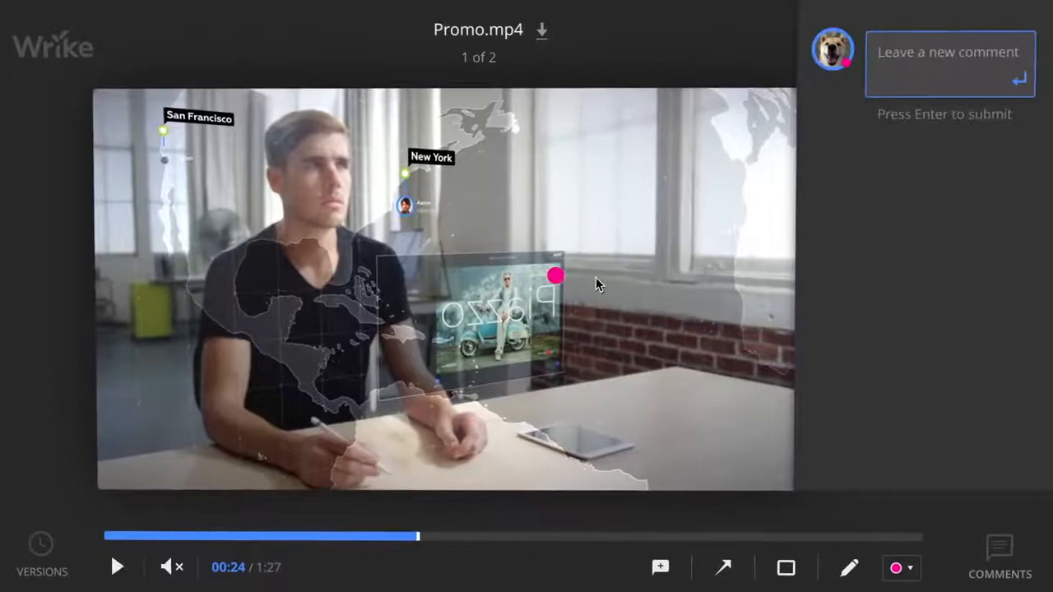
# Post the comment 'Make it brighter, please!' on Promo.mp4 at 00:24
pyautogui.press('Return')
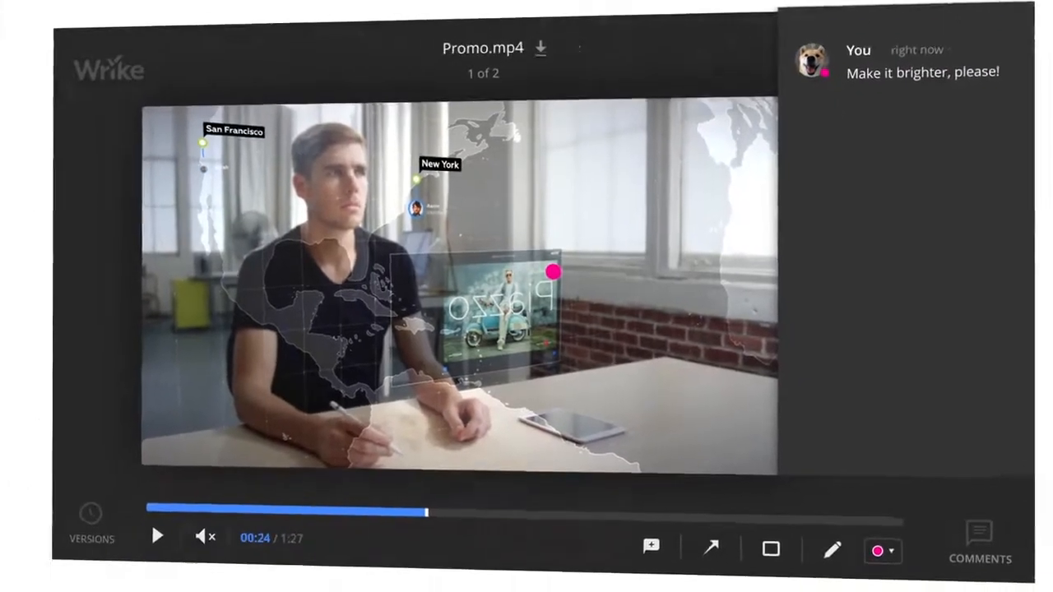